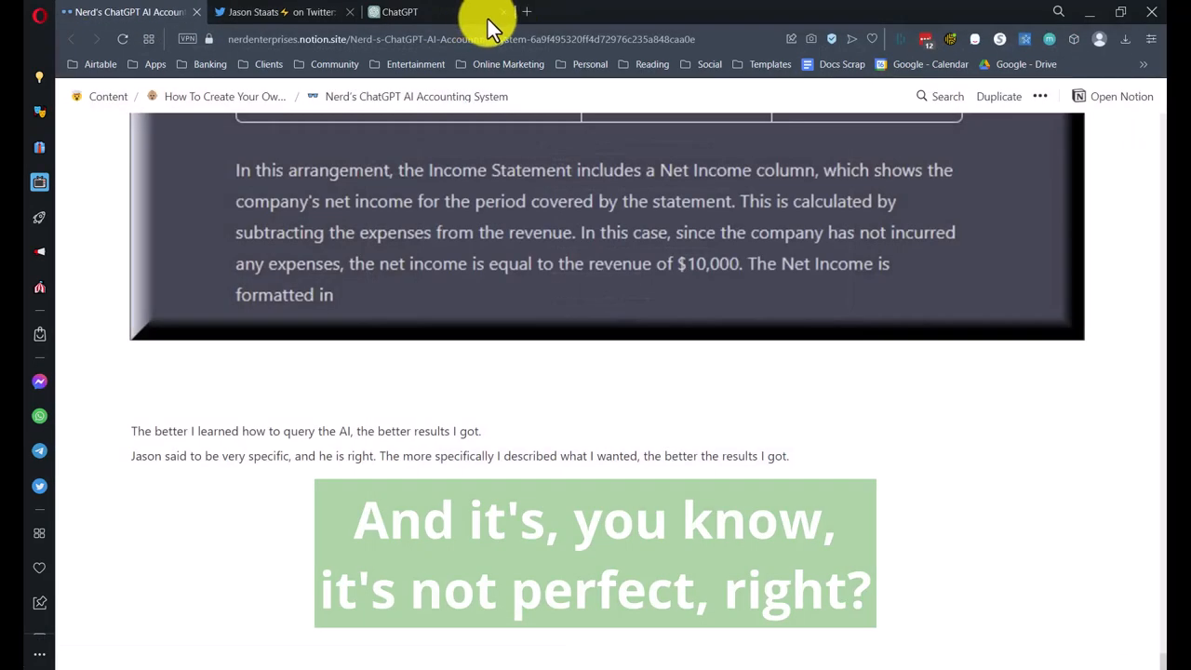
Step: Switch from Notion to the ChatGPT Meal Plan.jpg image in Google Drive and scroll into it
{"action": "left_click", "coordinate": [586, 11]}
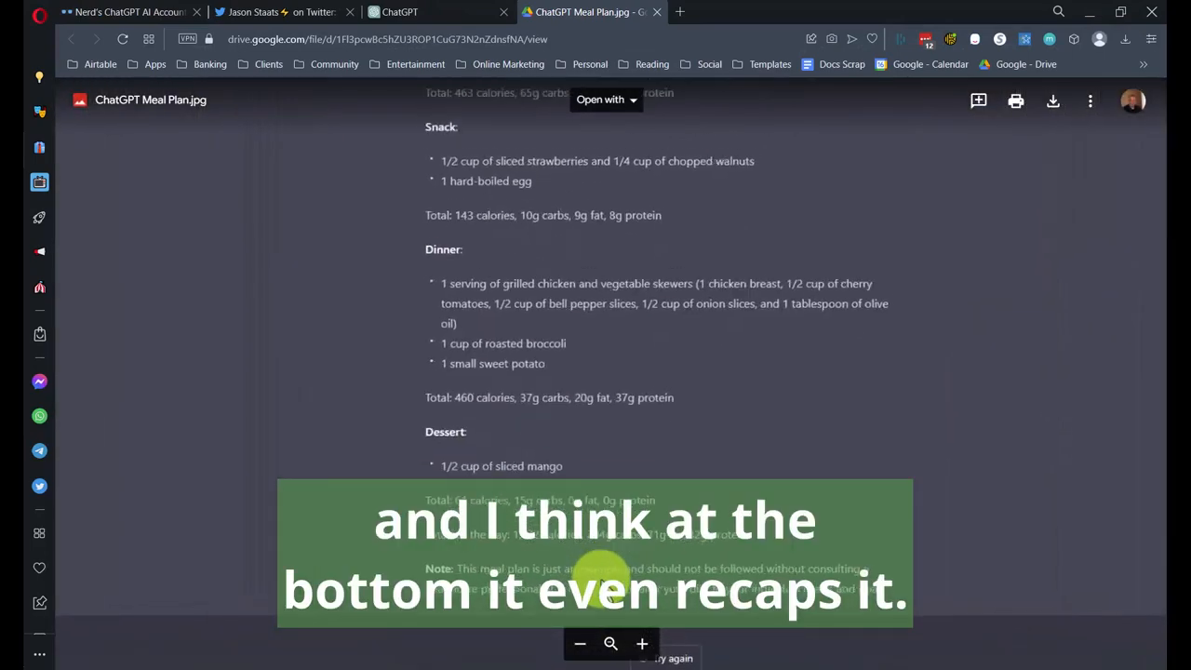
{"action": "scroll", "scroll_direction": "down", "scroll_amount": 3}
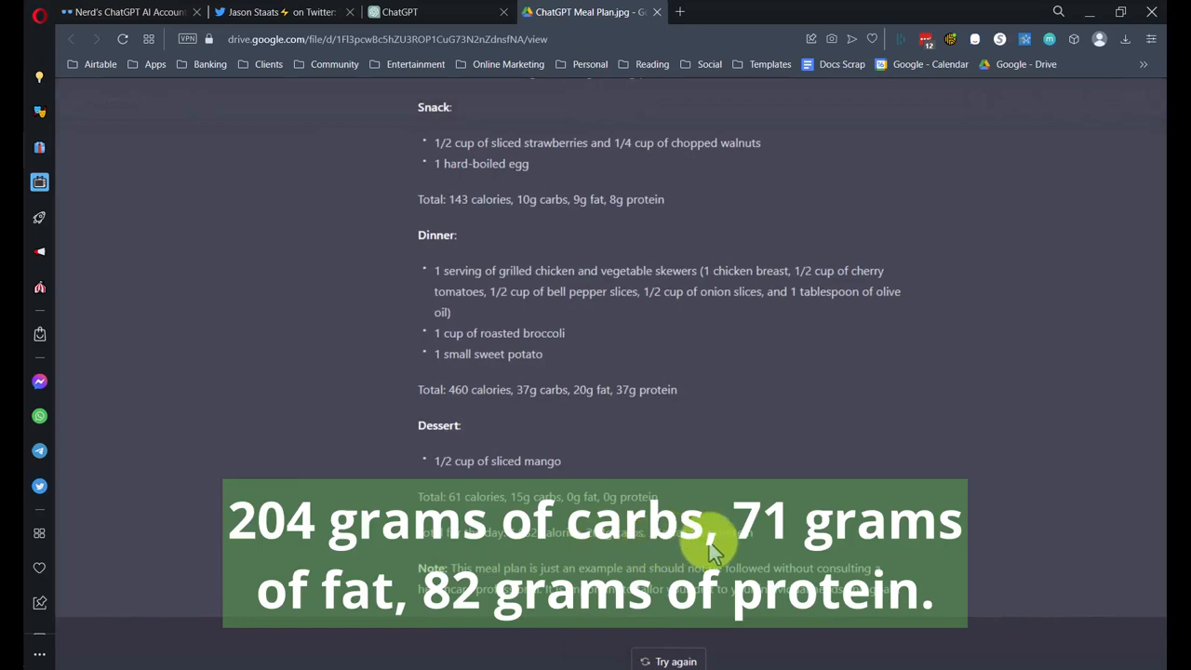
{"action": "mouse_move", "coordinate": [779, 544]}
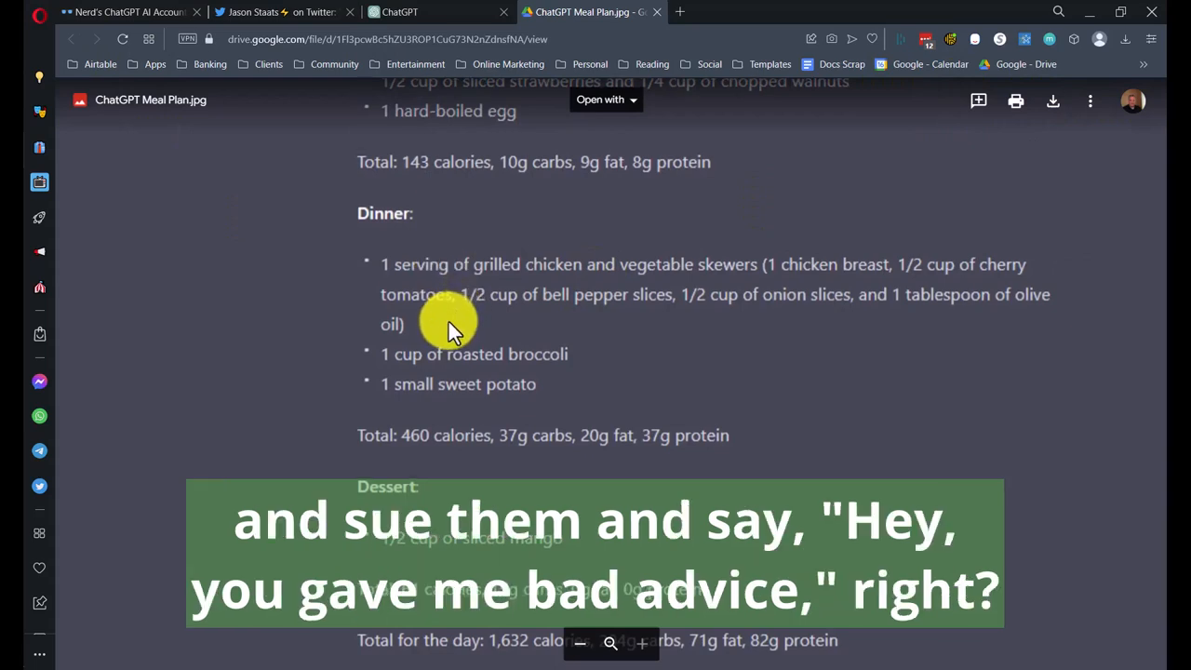
{"action": "mouse_move", "coordinate": [465, 435]}
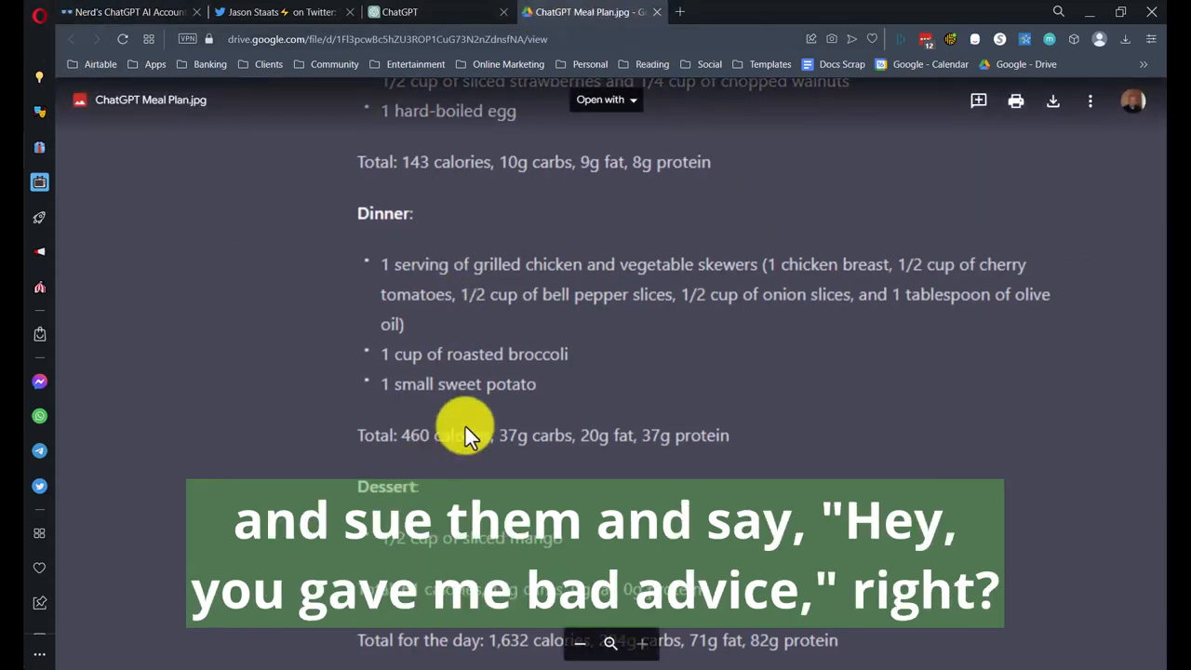
{"action": "mouse_move", "coordinate": [480, 257]}
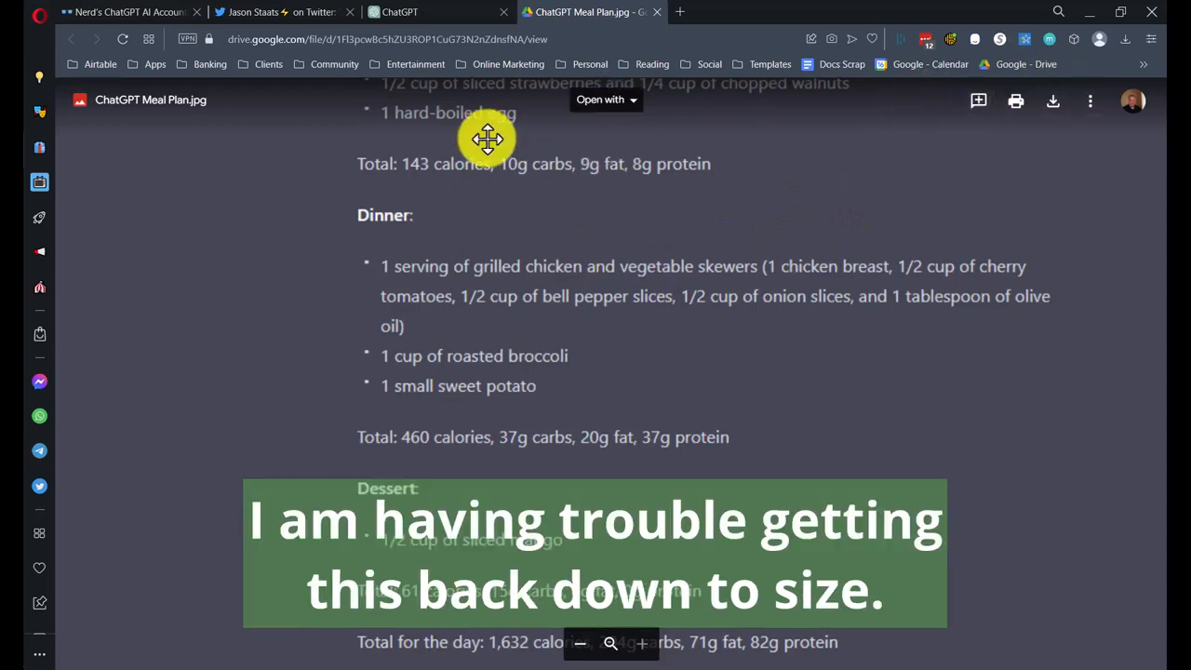
Step: Zoom the meal plan image back out so the daily totals (1,632 calories) and disclaimer show
{"action": "left_click", "coordinate": [581, 644]}
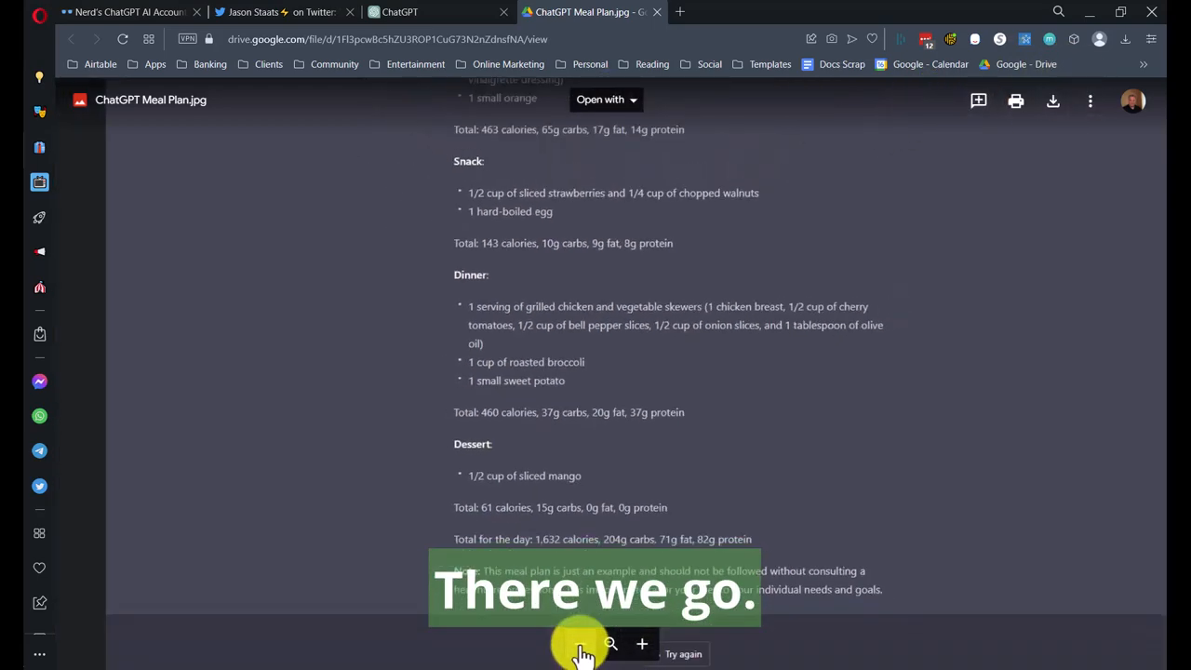